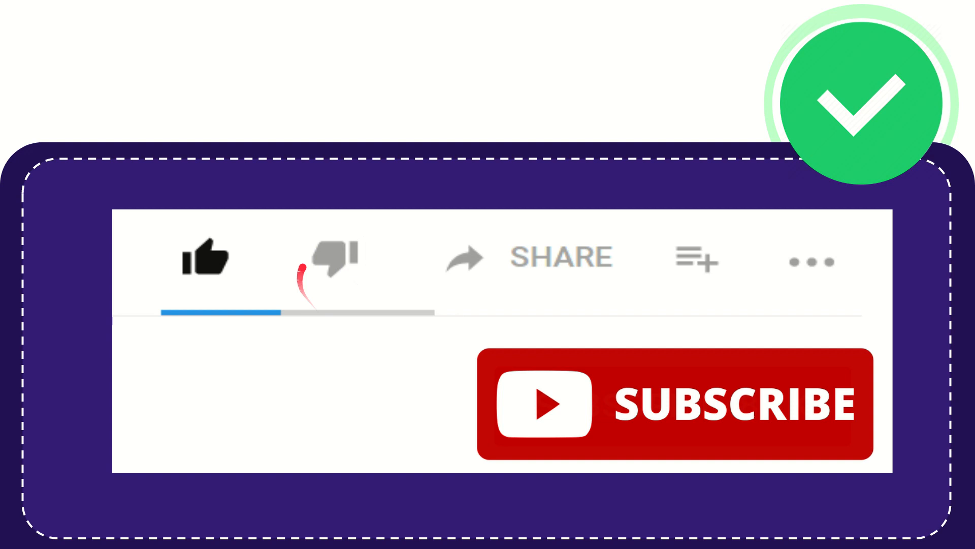
pyautogui.click(333, 258)
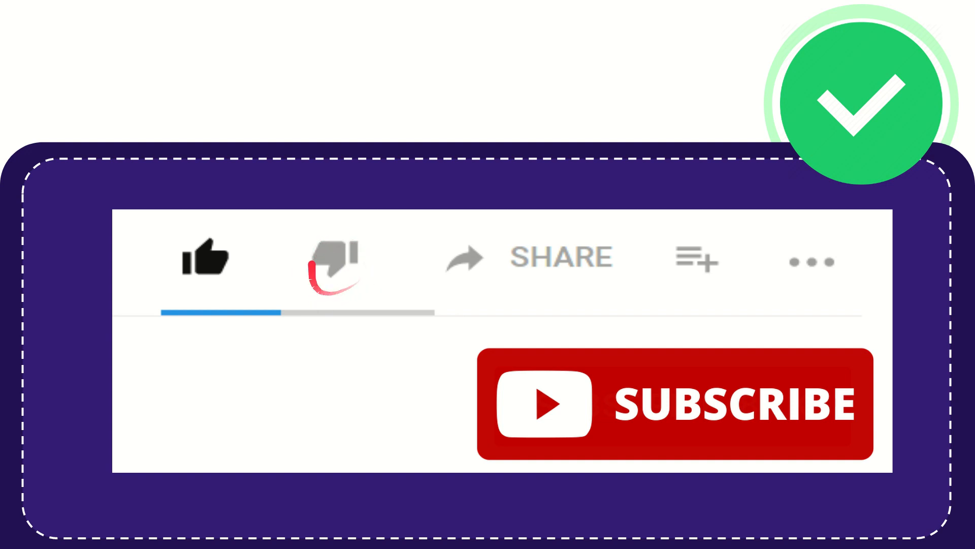